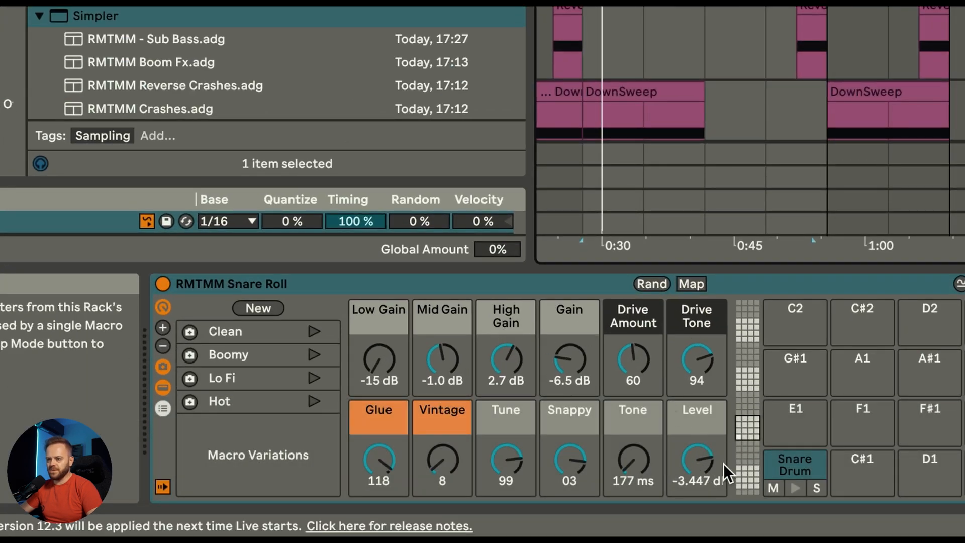
mouse_move(637, 369)
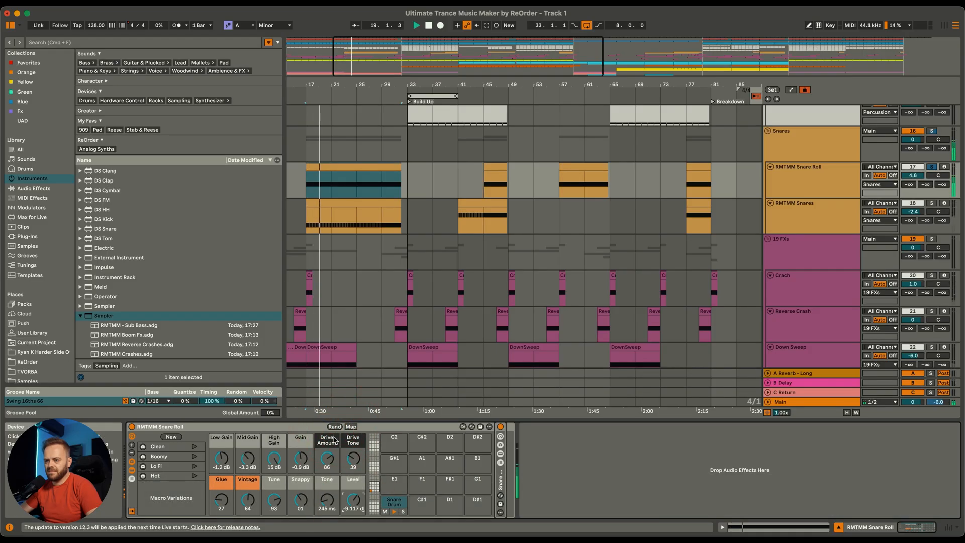
Randomize the Snare Roll rack macros and adjust the Low Gain knob for a new roll sound
click(334, 427)
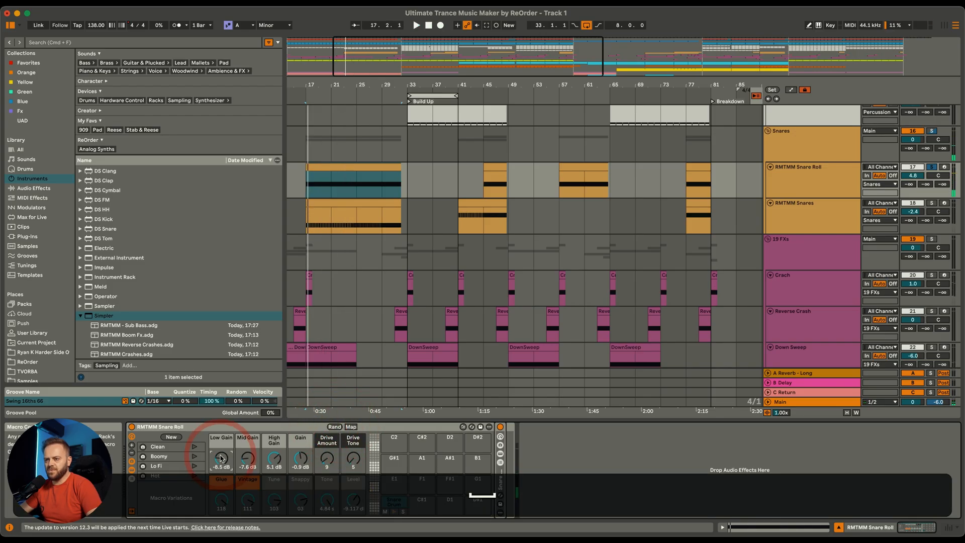
click(382, 191)
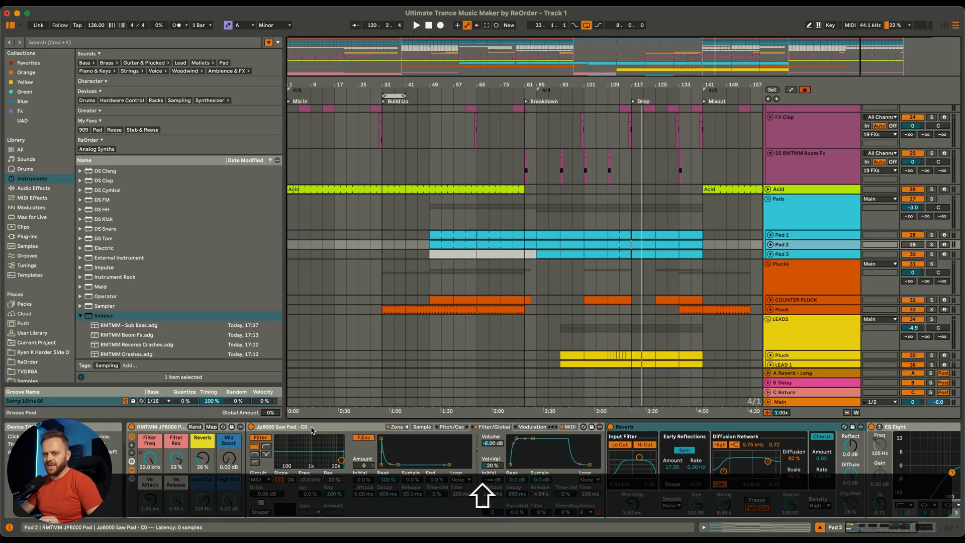
Solo Pad 2 so the JP8000 saw pad with reverb and EQ Eight plays alone
click(931, 244)
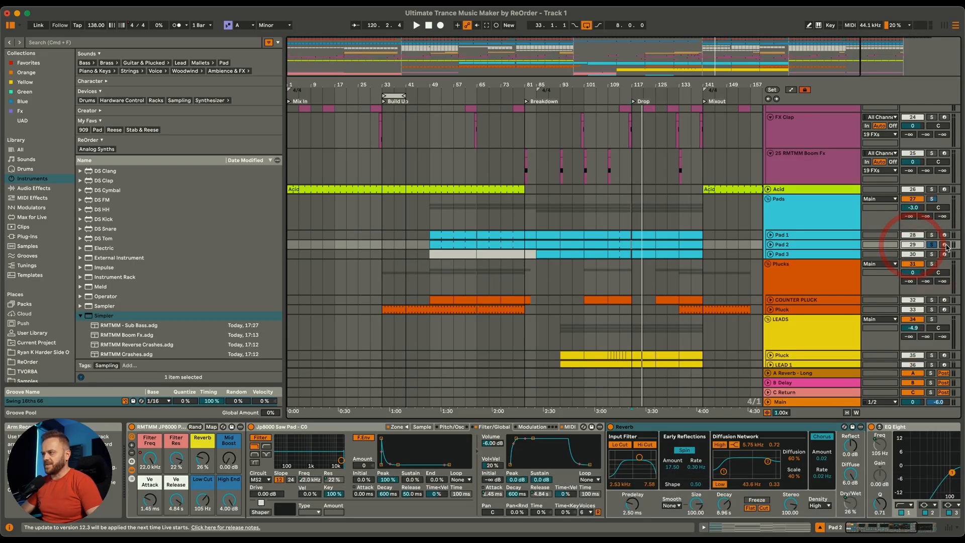